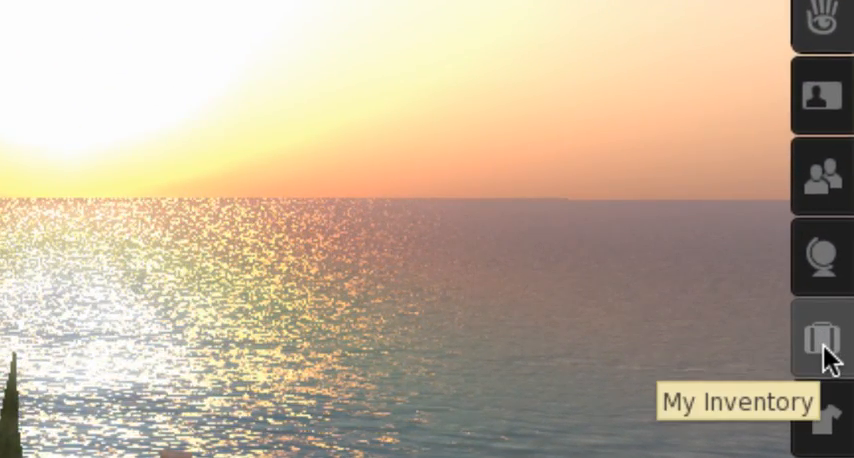
- Open My Inventory from the right-hand sidebar to show the Notecards, Objects and Scripts folders
left_click(817, 344)
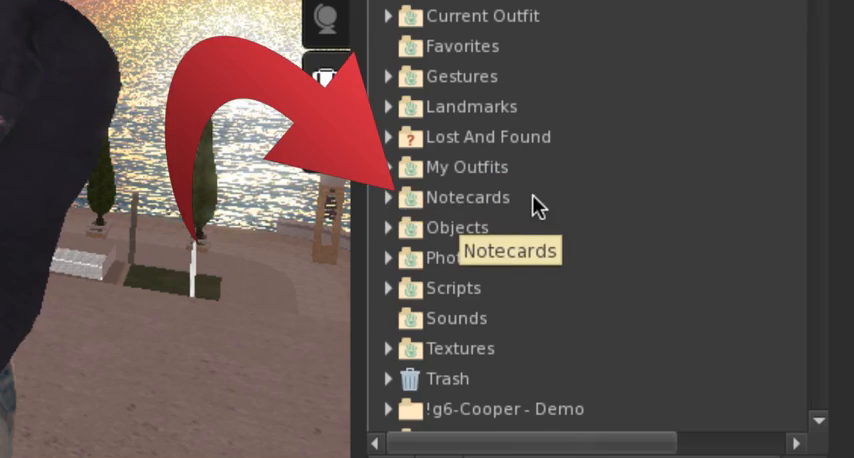
mouse_move(435, 449)
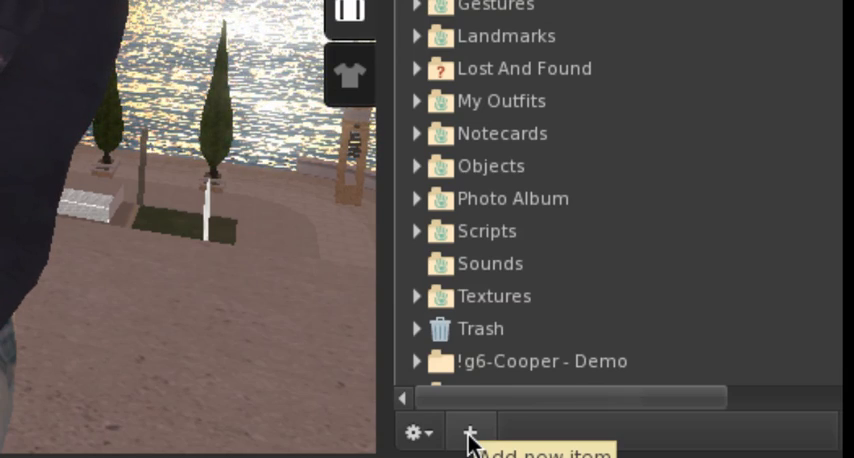
- Add a New Notecard from the + menu and name it SL1
left_click(466, 433)
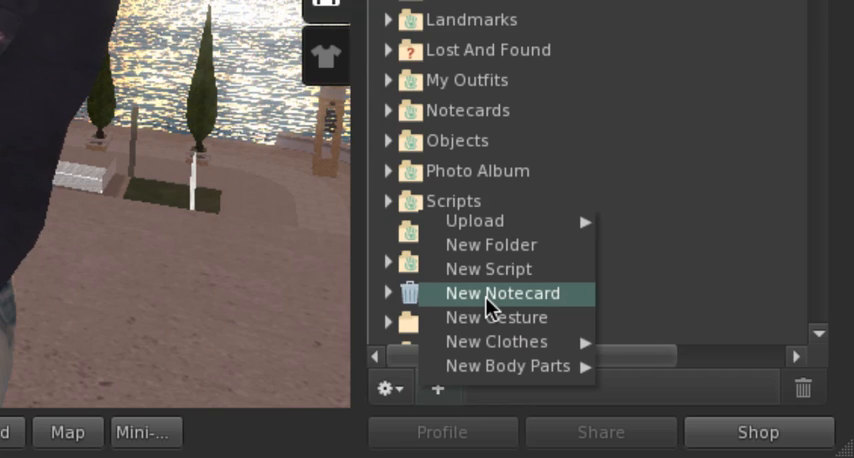
left_click(505, 293)
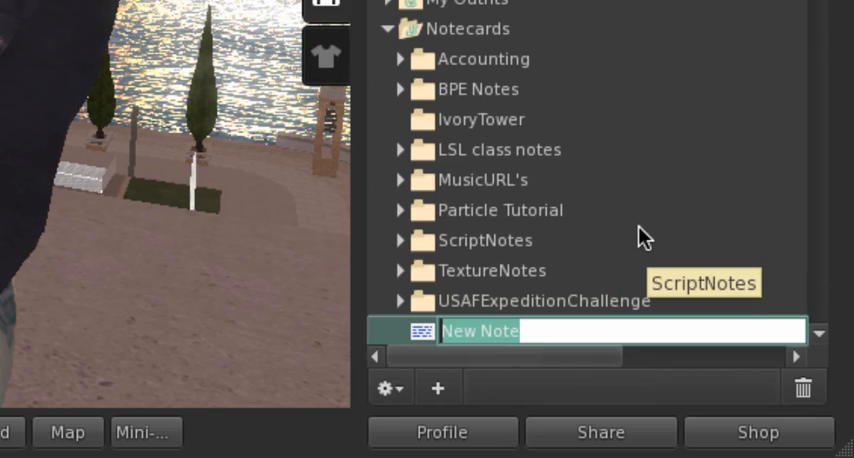
type("SL1")
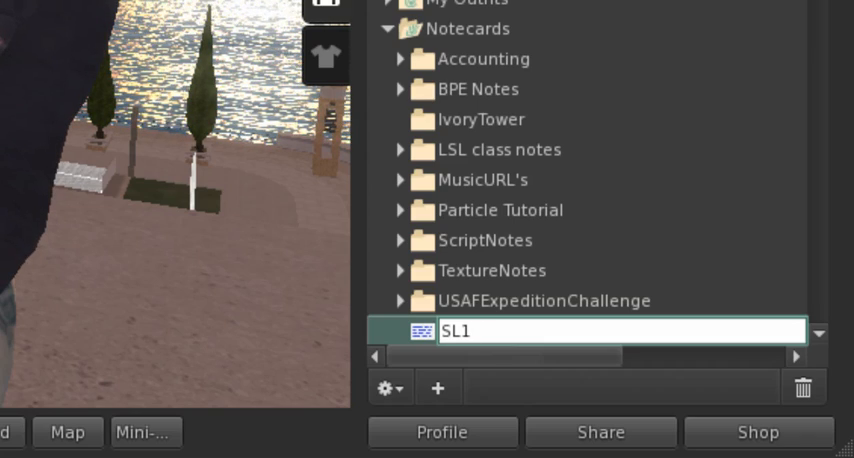
key("Backspace")
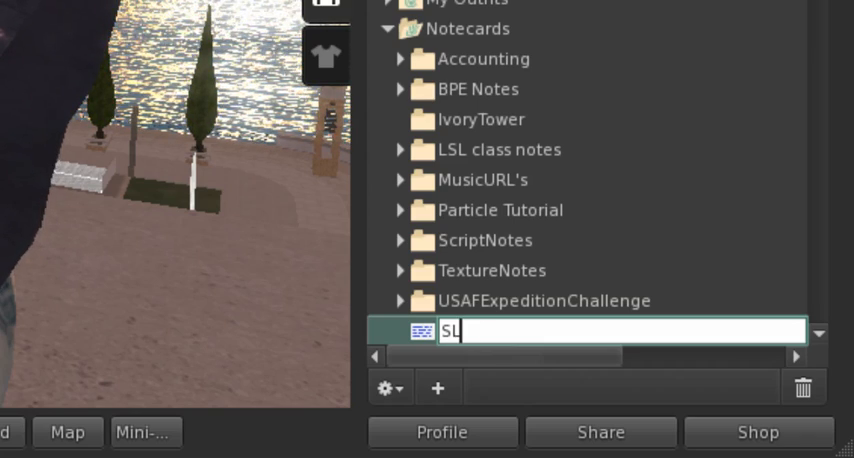
type("3")
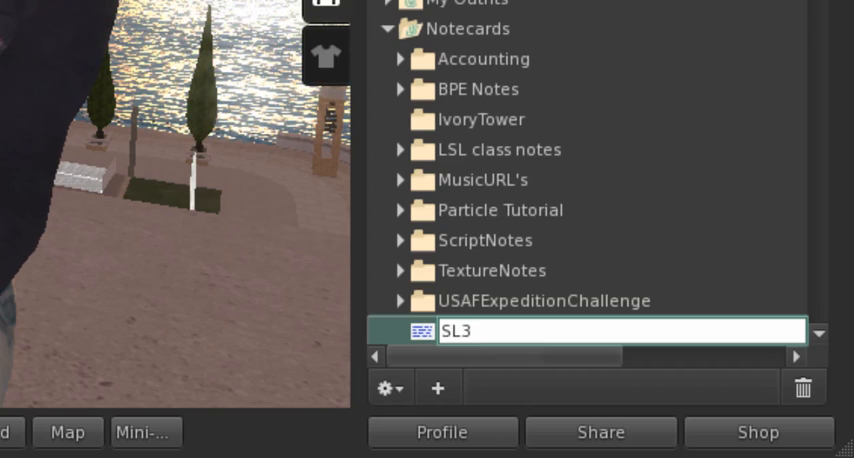
key("Backspace")
type("1")
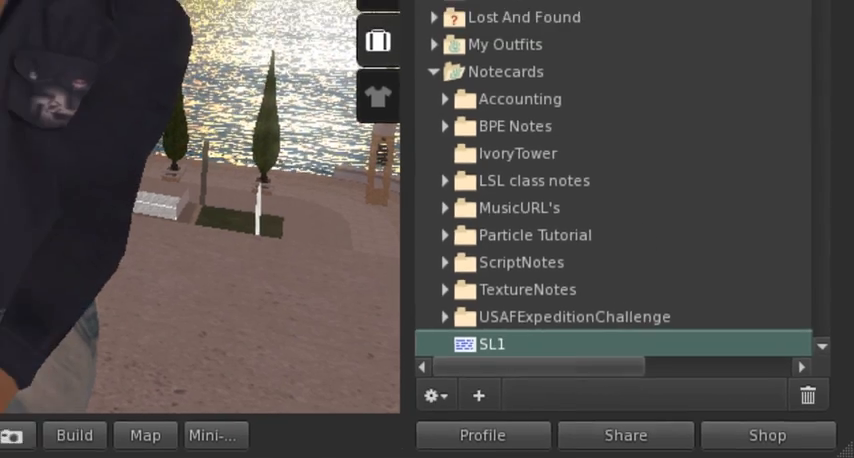
- Double-click the SL1 notecard to open it in the notecard editor
double_click(480, 344)
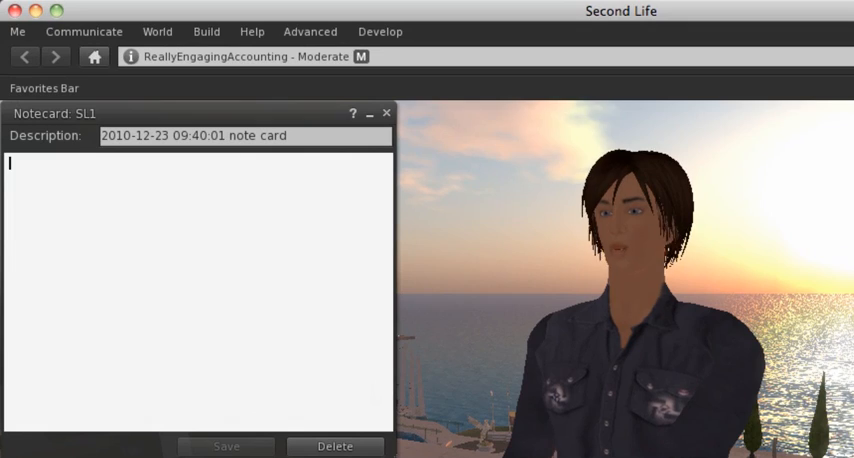
- Type the SL1 response lines, ending with 'Do this until you're done with your response'
type("s")
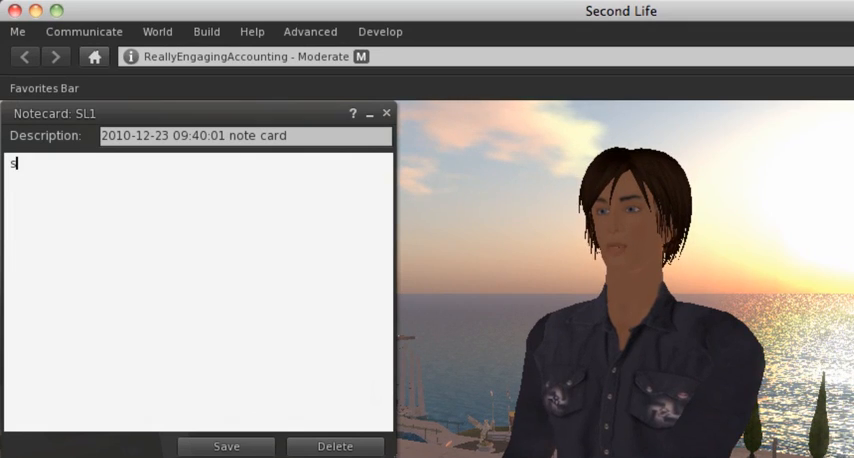
type("o you are just goin")
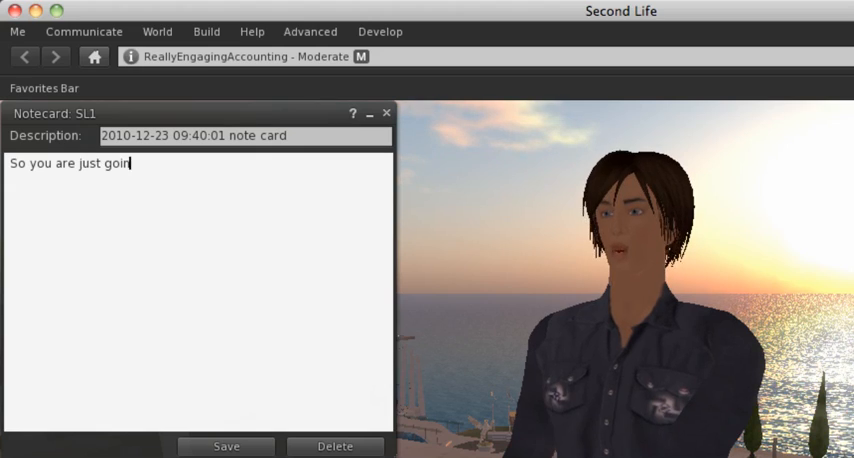
type("g to write your")
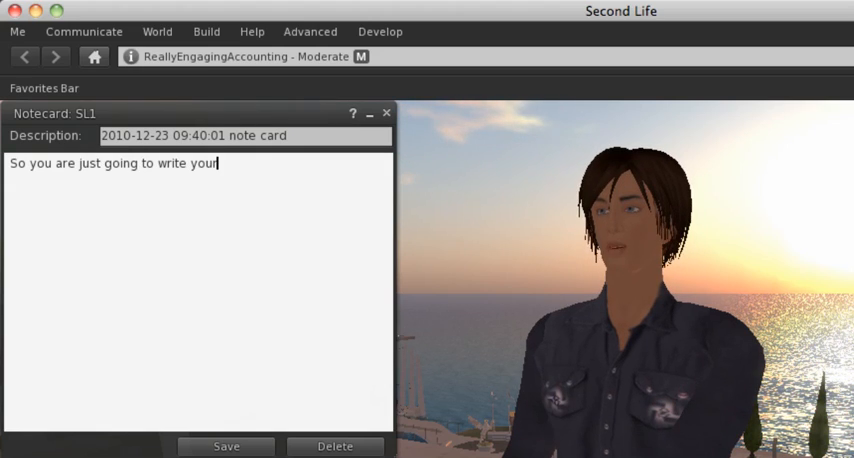
type("response.")
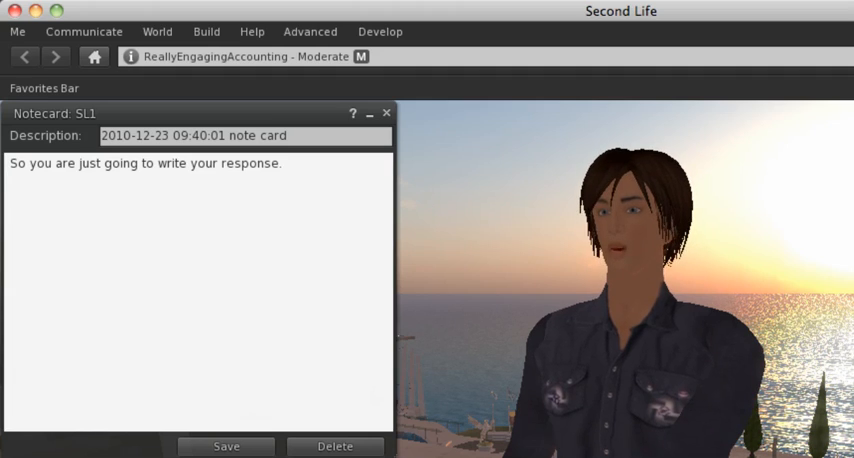
type("And then")
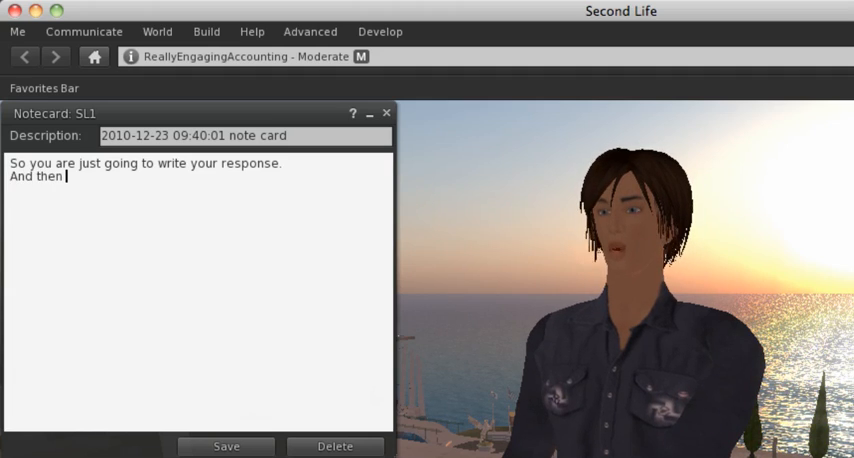
type("start typing")
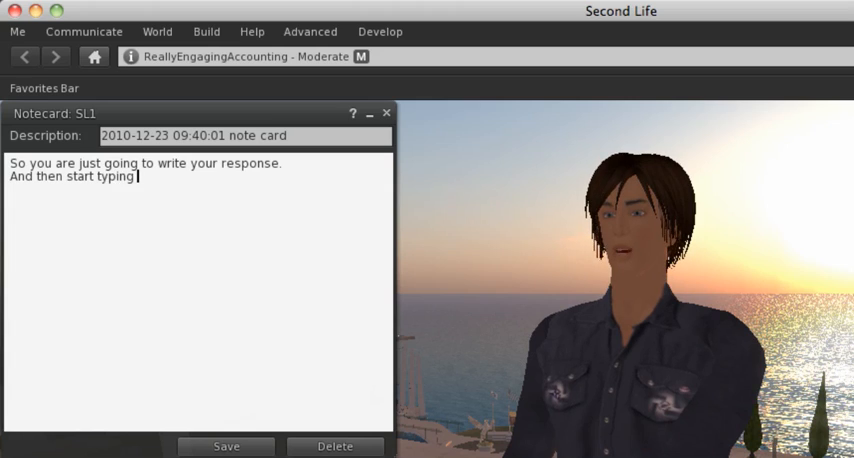
type("your next")
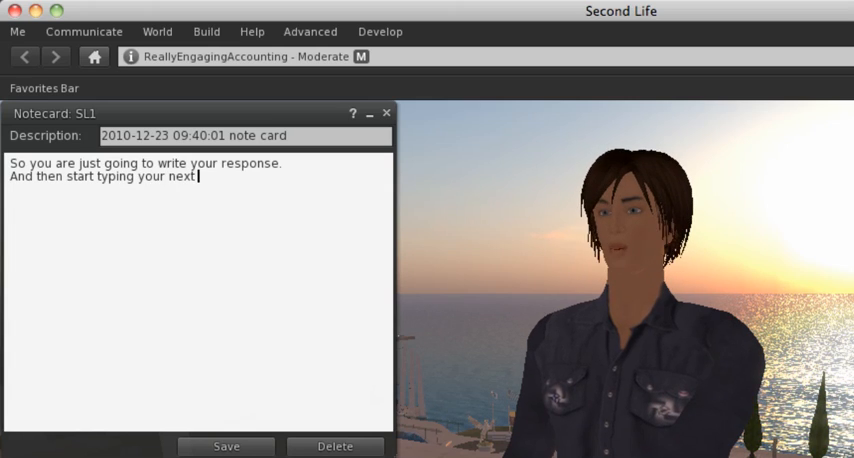
type("sentence")
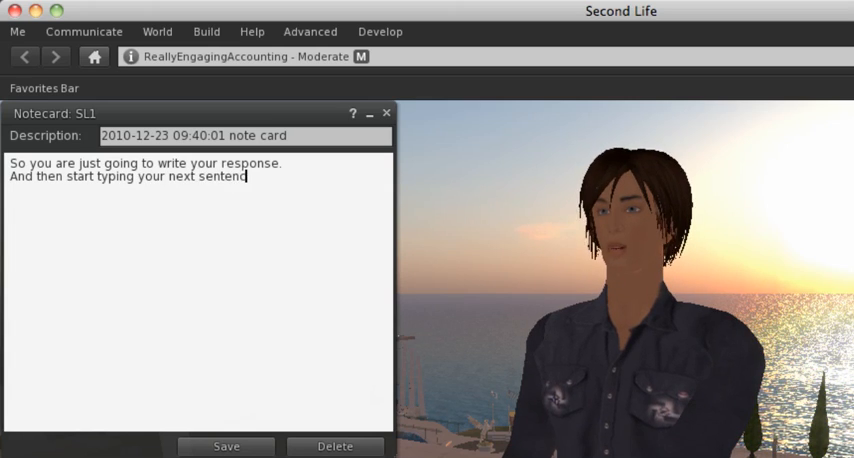
type("Do this")
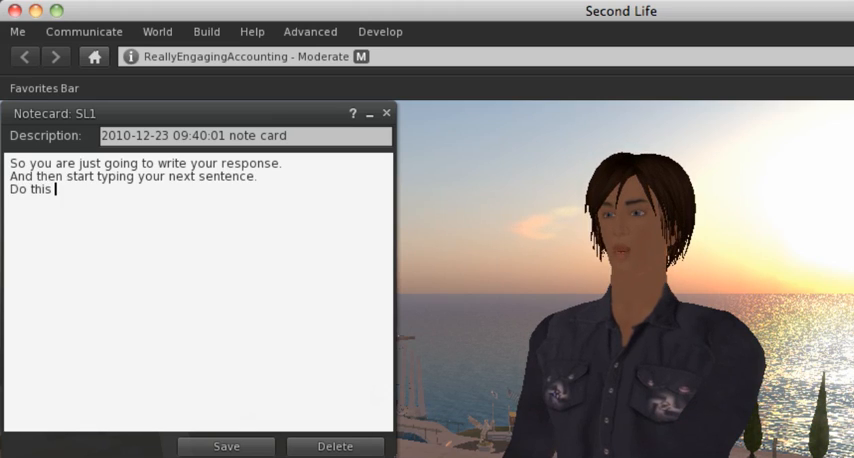
type("until y")
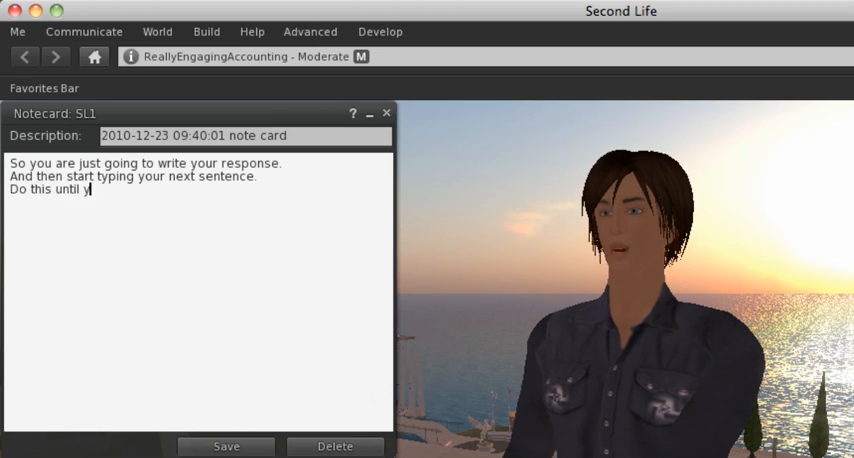
type("our done with your")
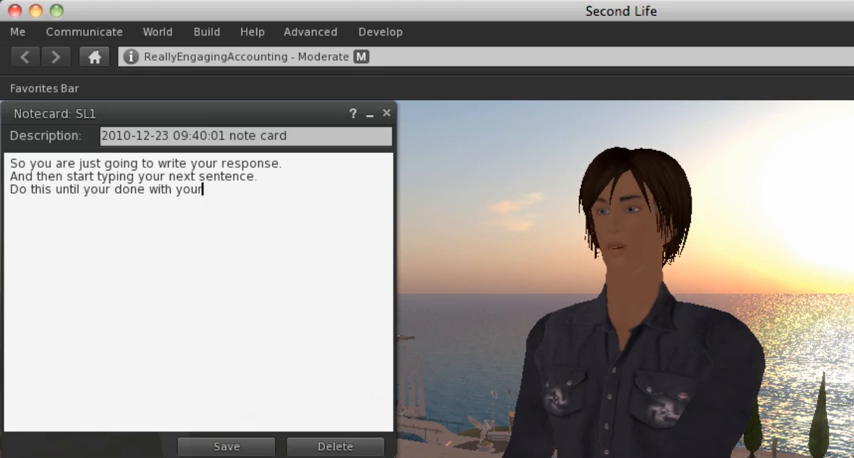
type("response.")
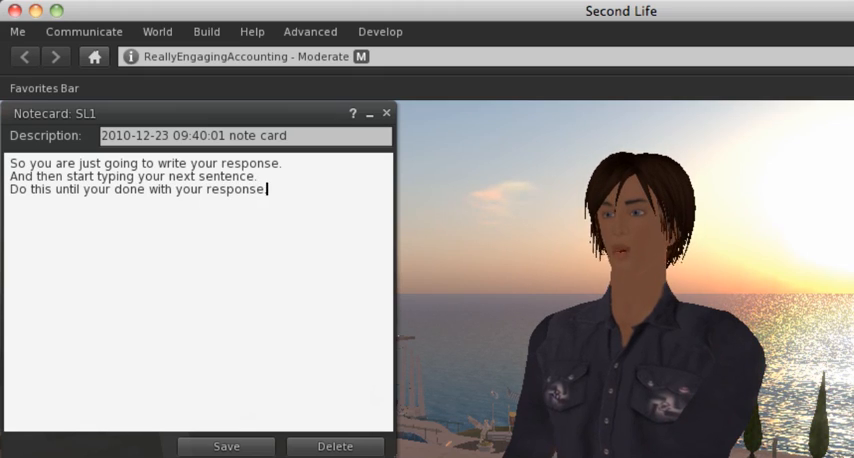
- Save the SL1 notecard and close its window
left_click(226, 446)
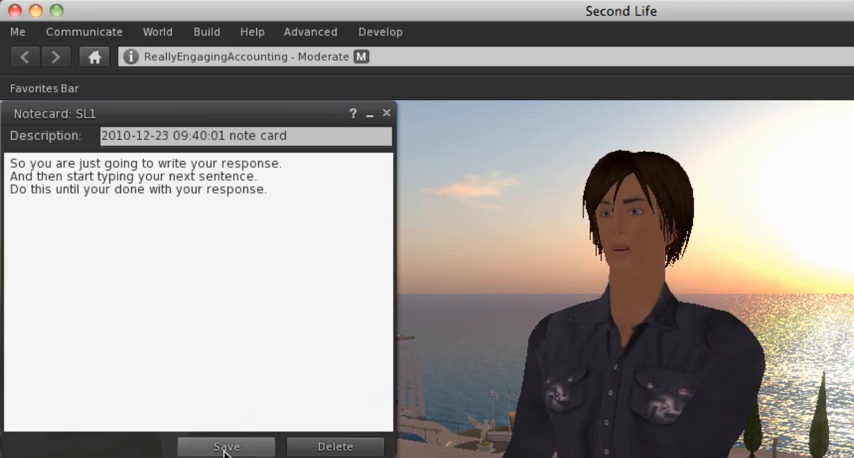
left_click(226, 446)
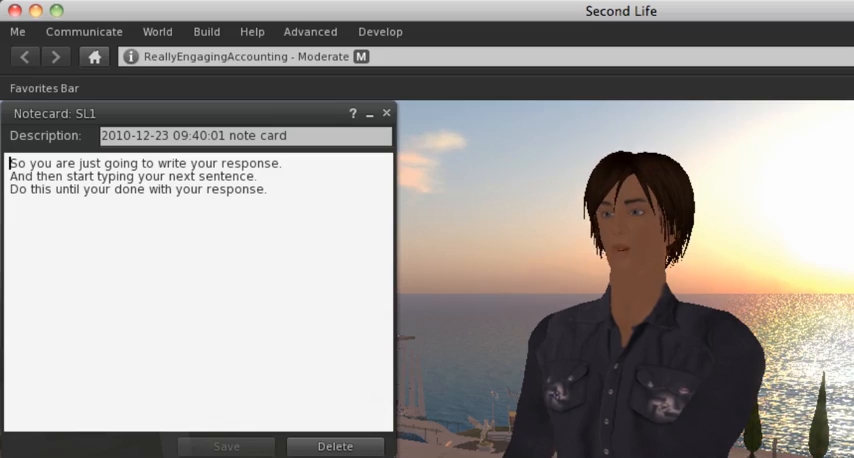
left_click(387, 112)
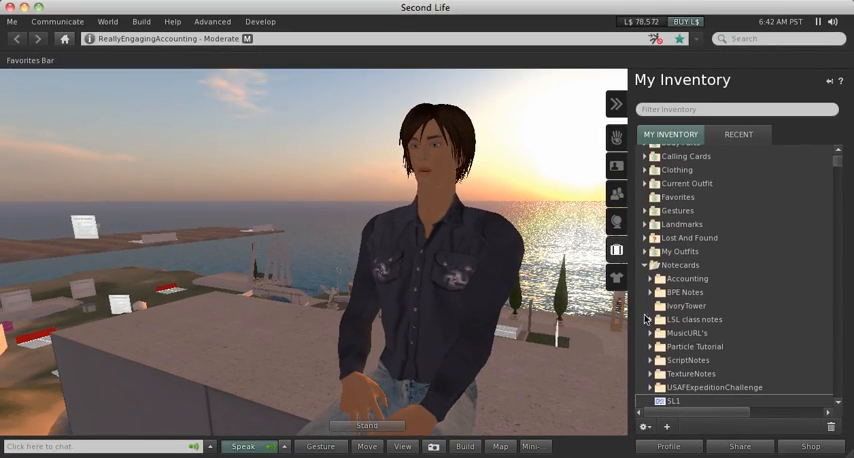
- Create a new notecard named SL2 and open it for editing
left_click(647, 265)
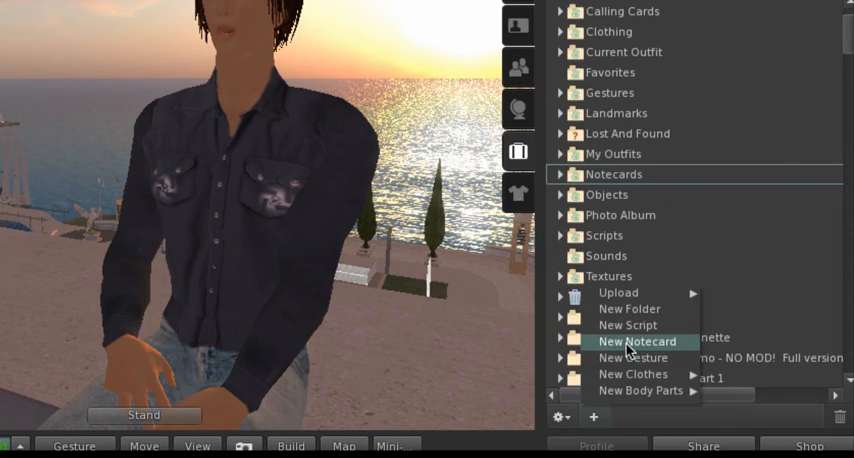
left_click(635, 341)
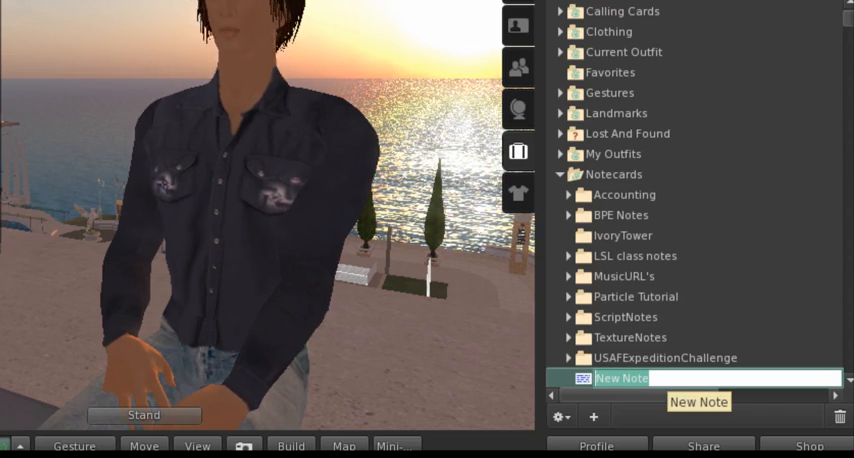
type("SL2")
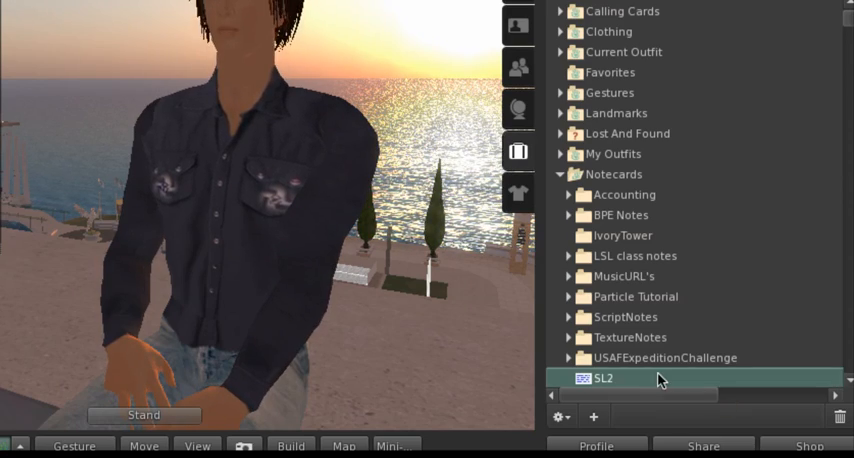
double_click(591, 377)
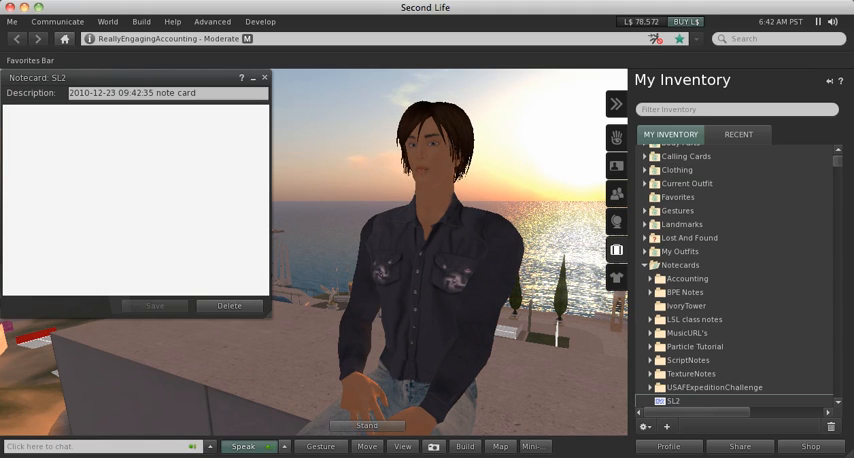
- Type the transaction lines 100 dr 1000, 200 cr 2000 and 100 dr 5000 into SL2
type("100 dr 1")
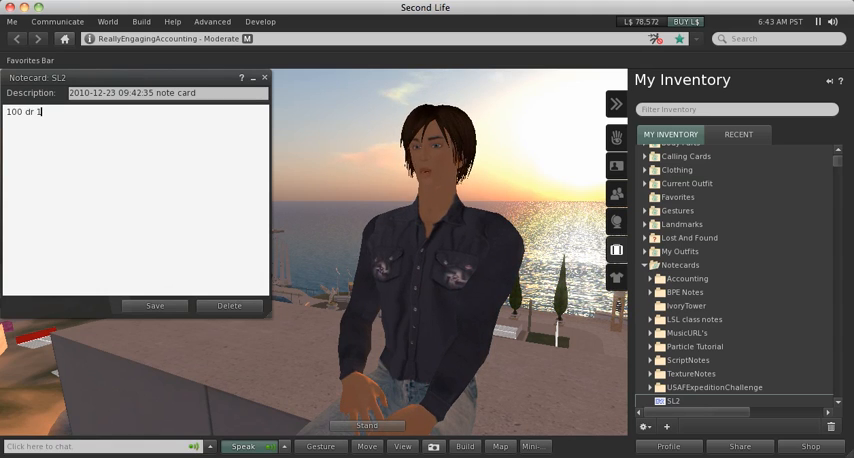
type("000")
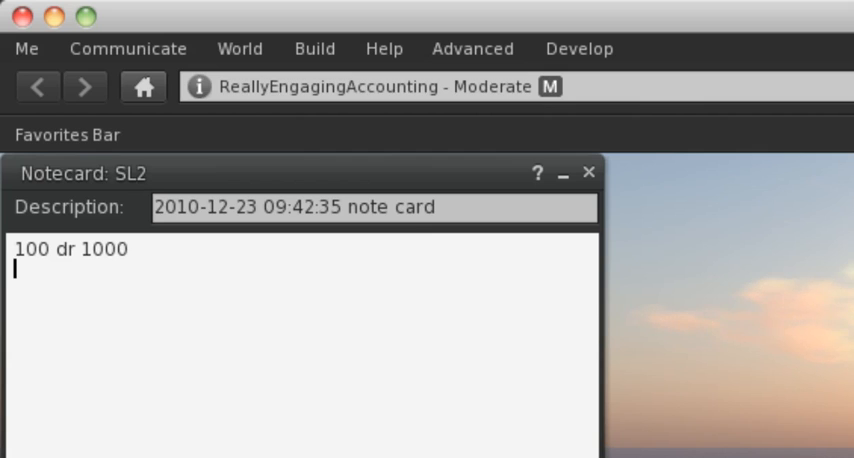
type("200")
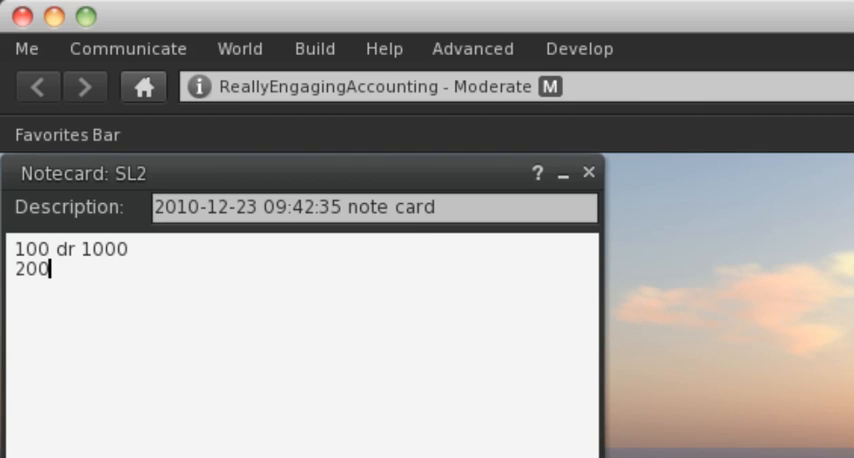
type("cr 200")
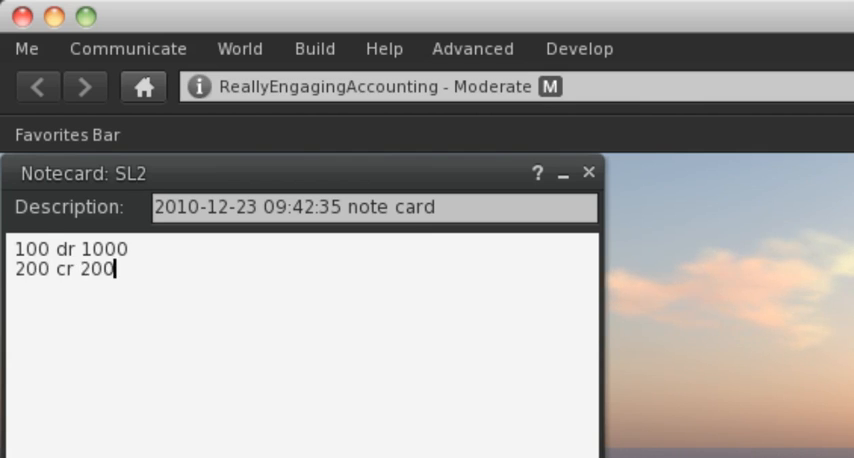
type("0")
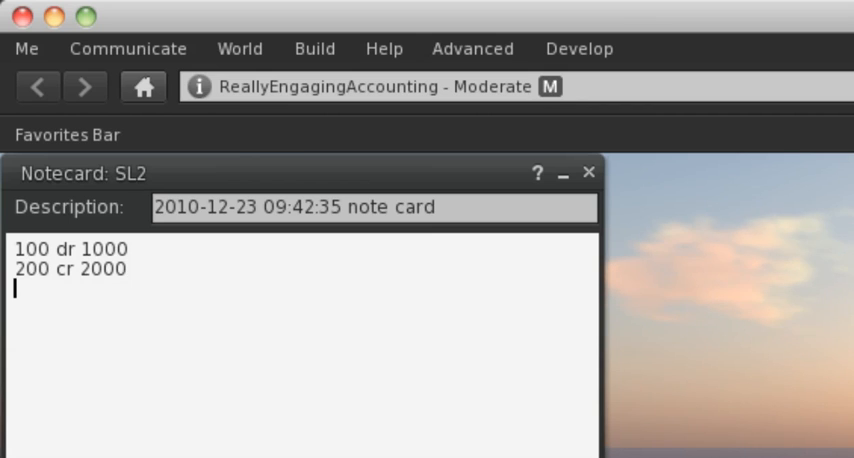
type("100 dr")
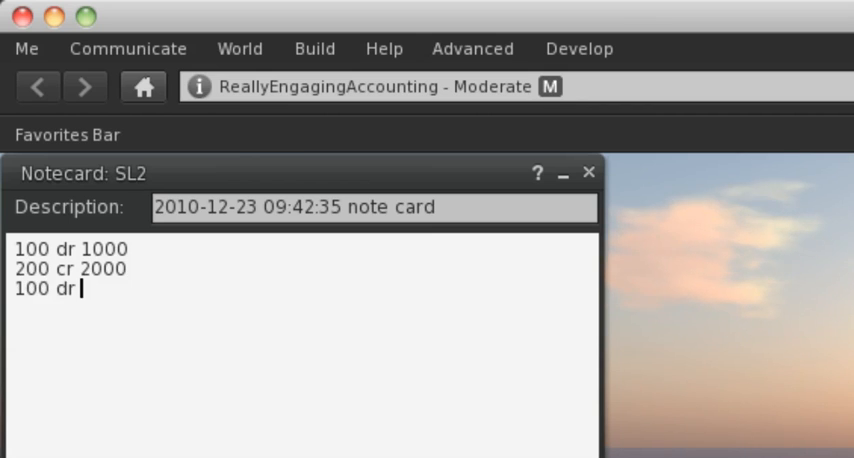
type("5000")
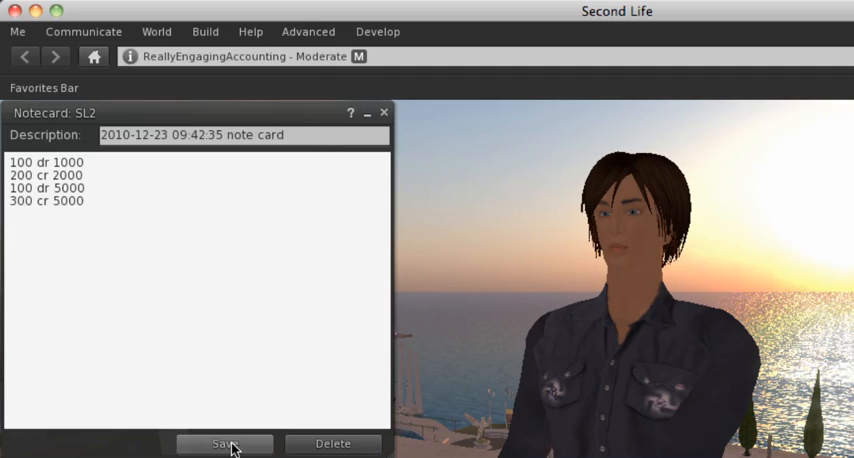
- Save the SL2 notecard and close its window
left_click(224, 443)
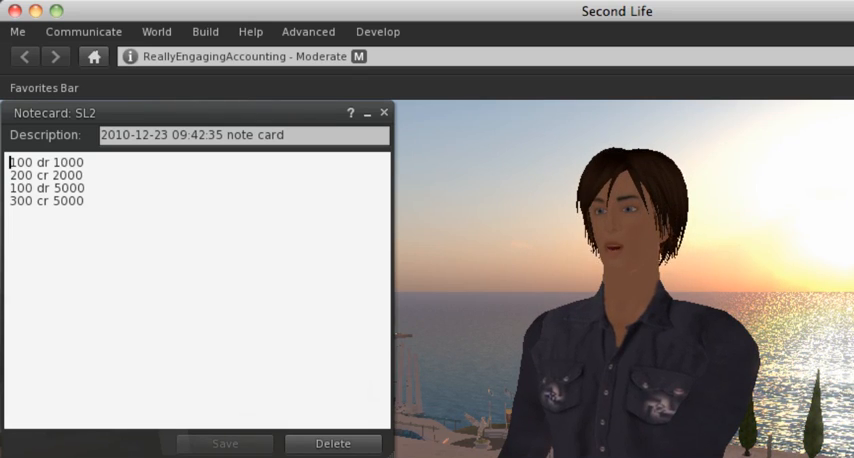
mouse_move(384, 112)
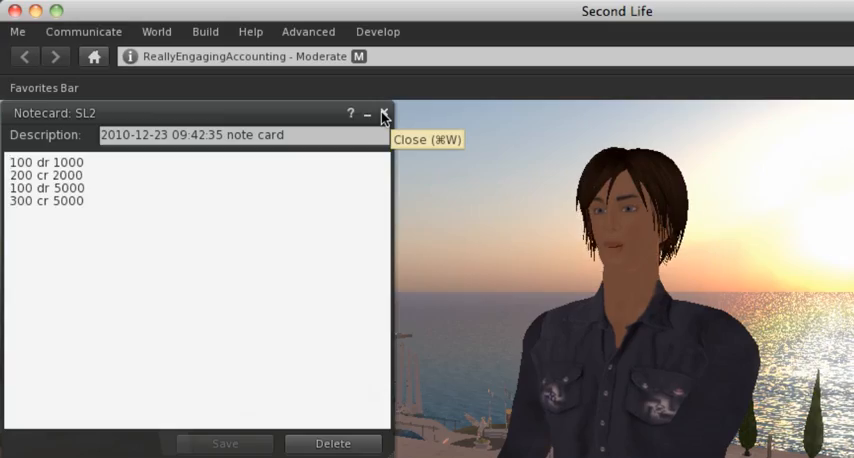
left_click(384, 112)
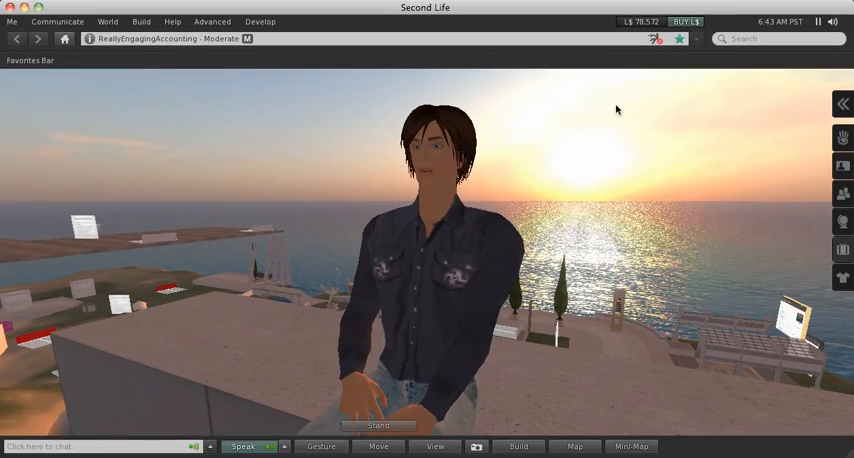